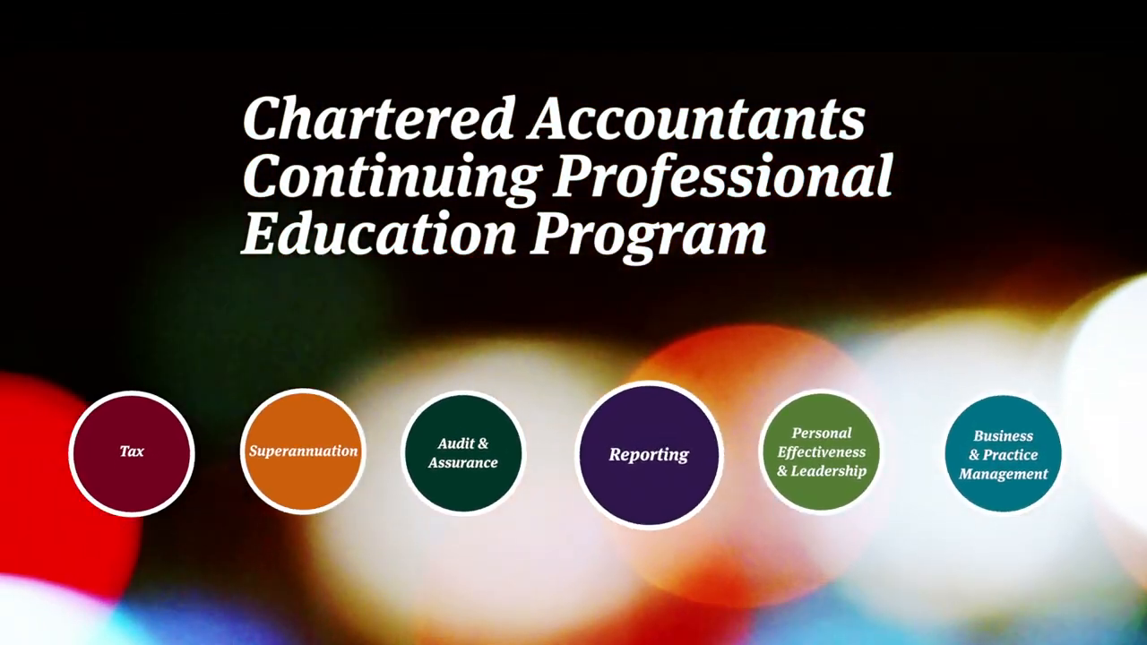
- Zoom from the CPE program overview into the purple Reporting topic circle
click(649, 451)
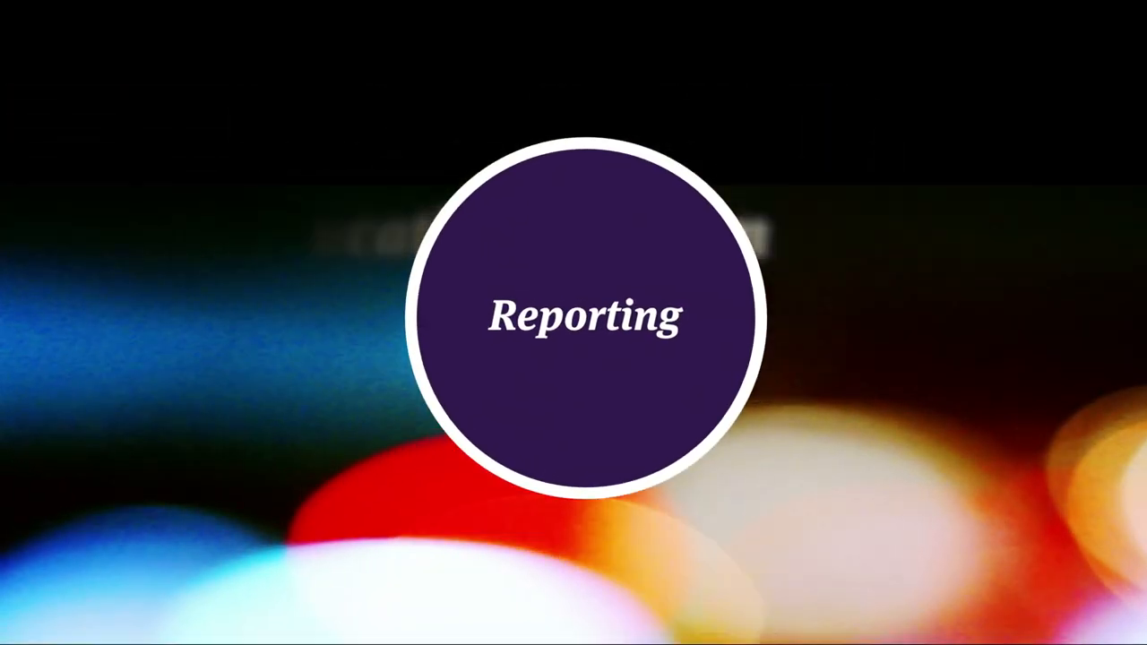